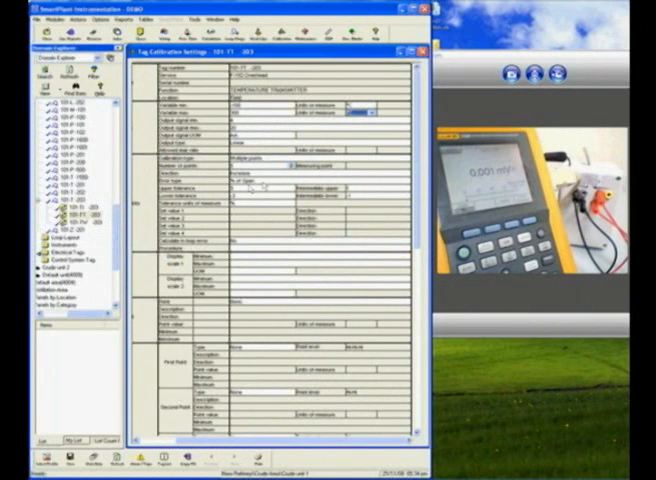
# - Scroll through the tag's calibration settings before launching the Fluke Interface Wizard
pyautogui.scroll(-3)
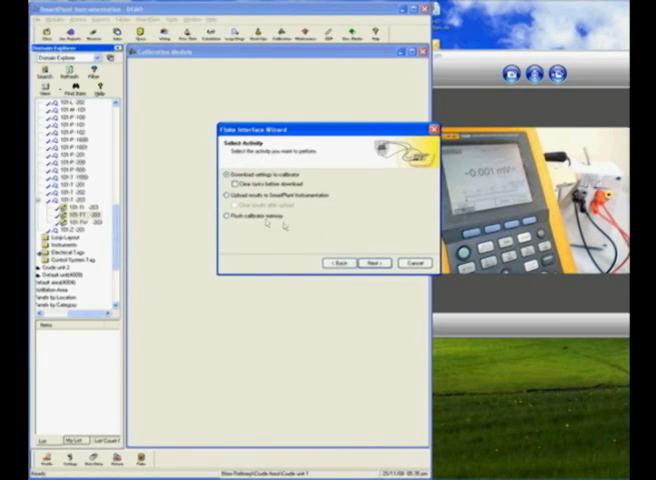
# - Add the transmitter tag to the download list and send its settings to the calibrator
pyautogui.click(374, 264)
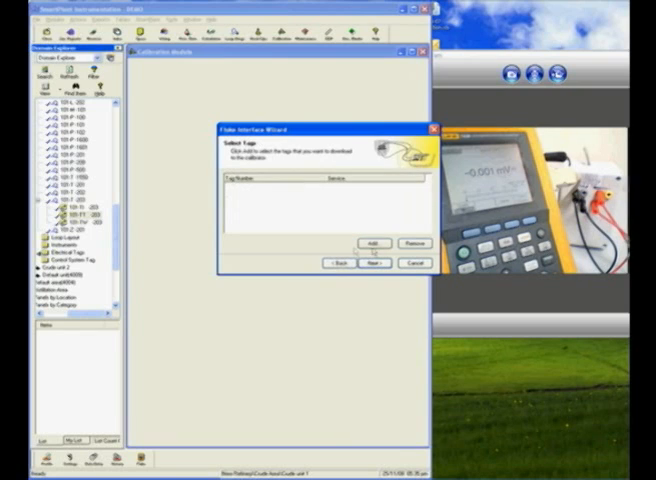
pyautogui.click(372, 240)
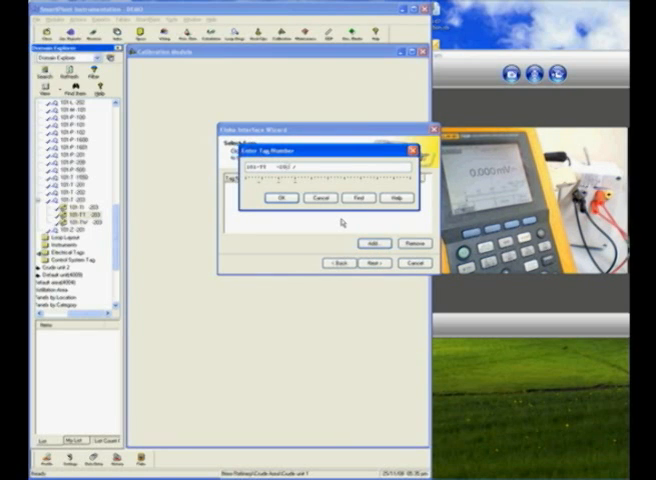
pyautogui.click(282, 196)
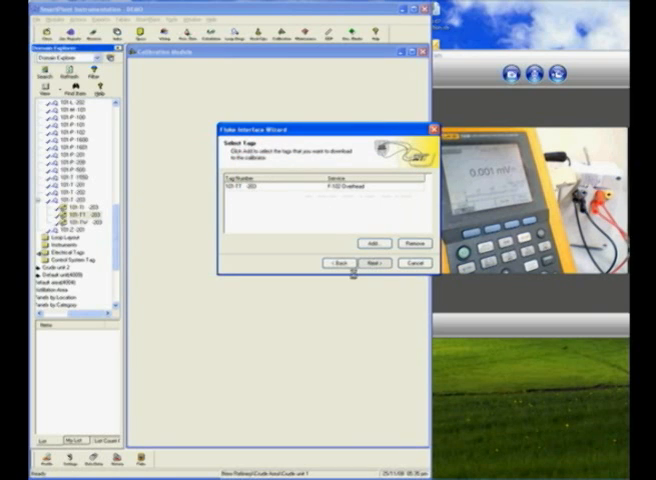
pyautogui.click(356, 264)
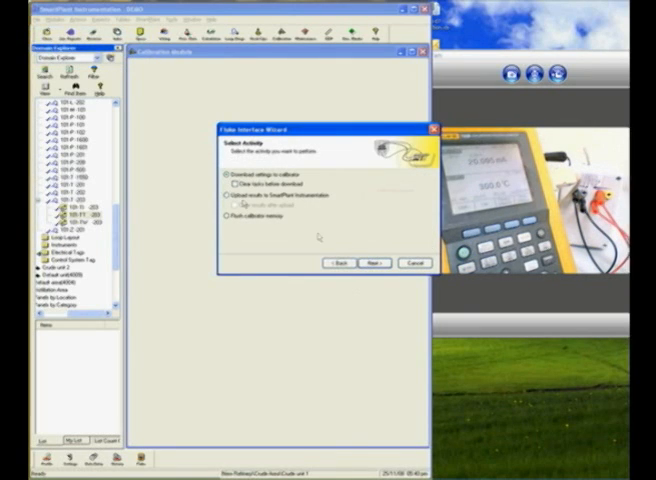
# - Upload the calibrator's recorded results into the SmartPlant Instrumentation database
pyautogui.click(228, 196)
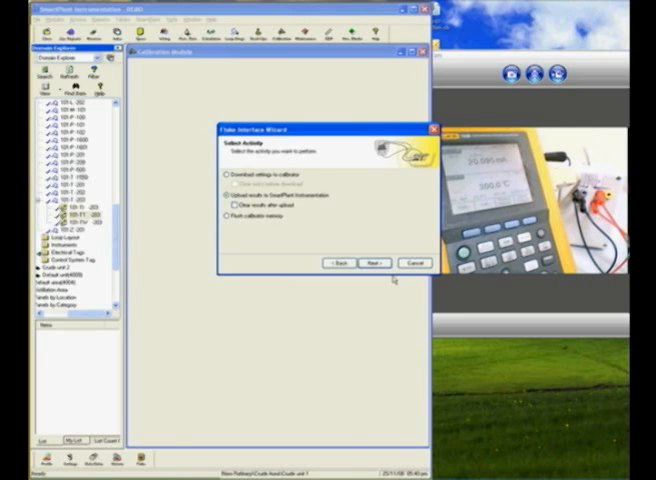
pyautogui.click(372, 264)
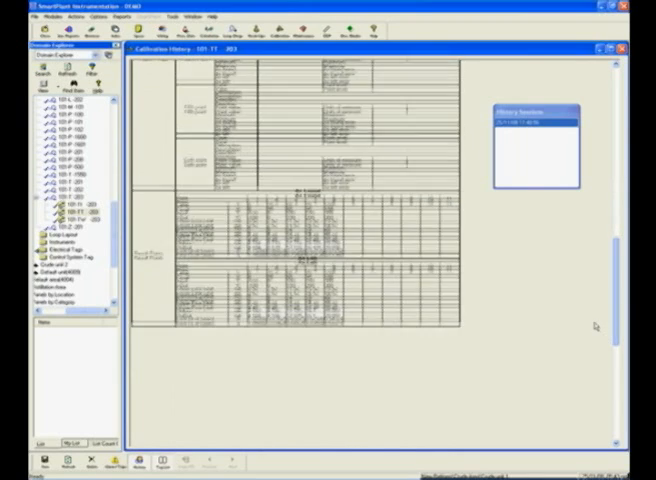
# - Scroll through the tag's calibration history report and its result points
pyautogui.scroll(-3)
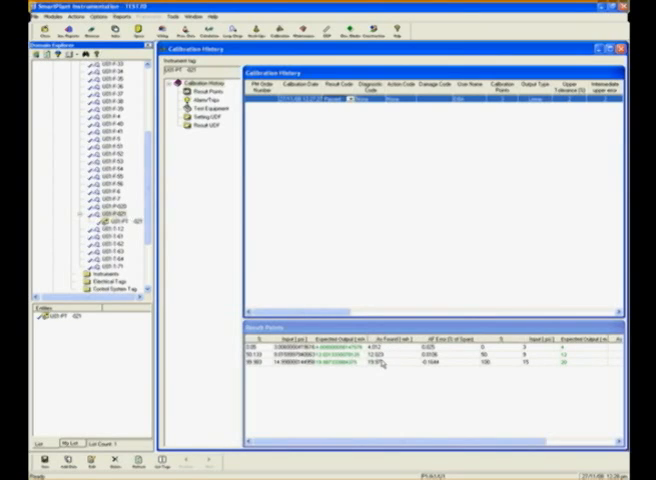
pyautogui.moveTo(438, 372)
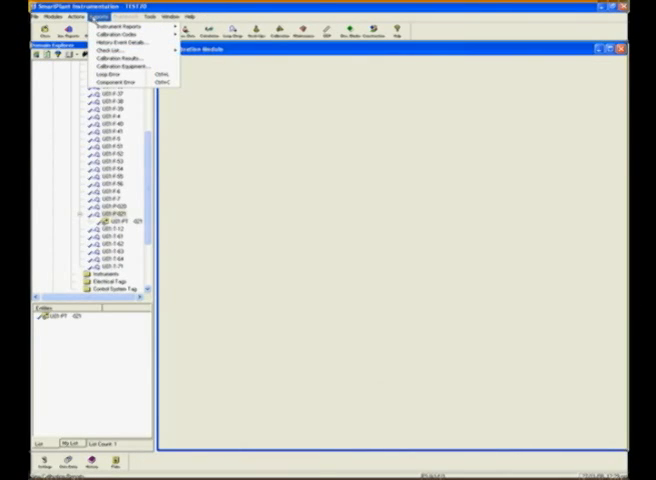
pyautogui.moveTo(120, 58)
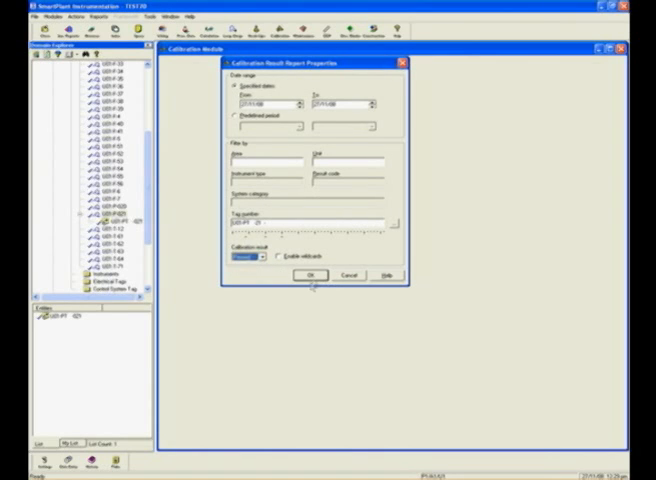
# - Generate the Calibration Result Report for the chosen date range and filters
pyautogui.click(310, 276)
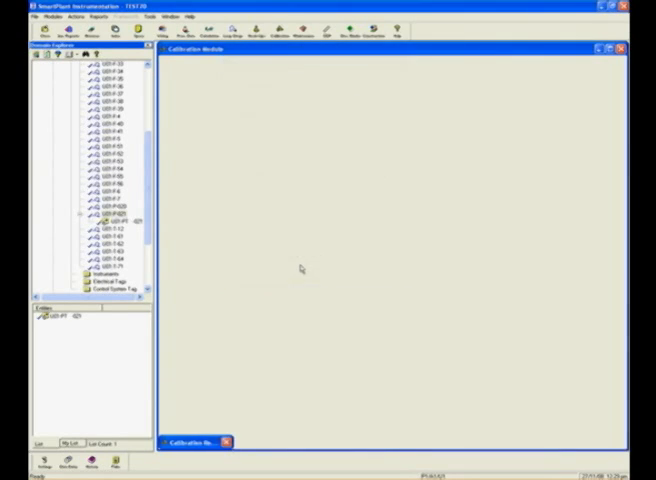